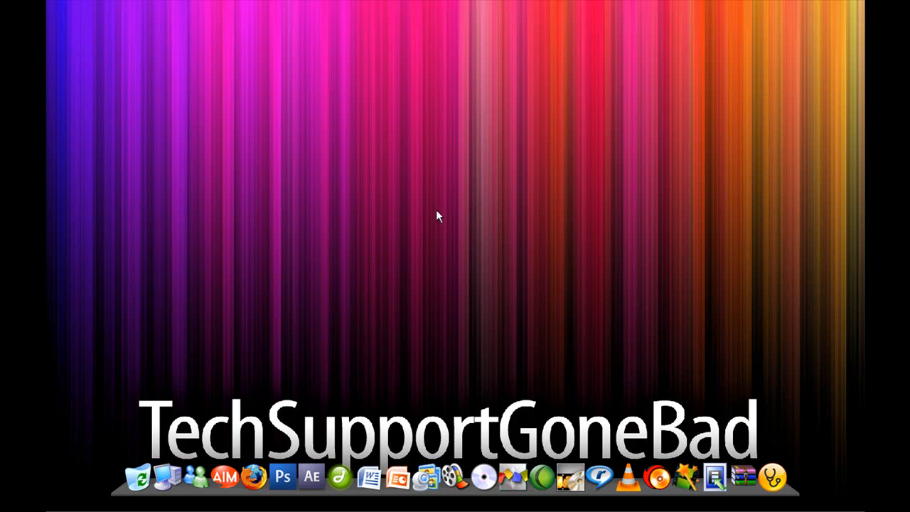
mouse_move(420, 242)
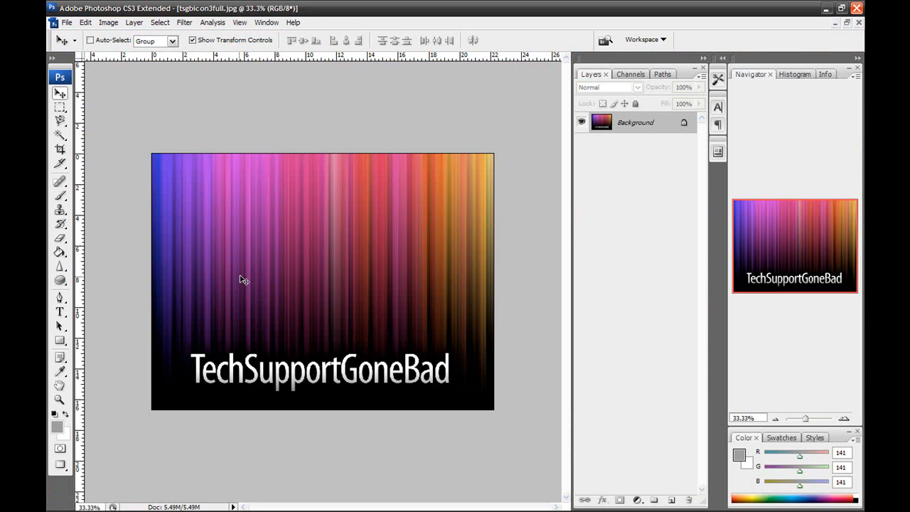
mouse_move(338, 244)
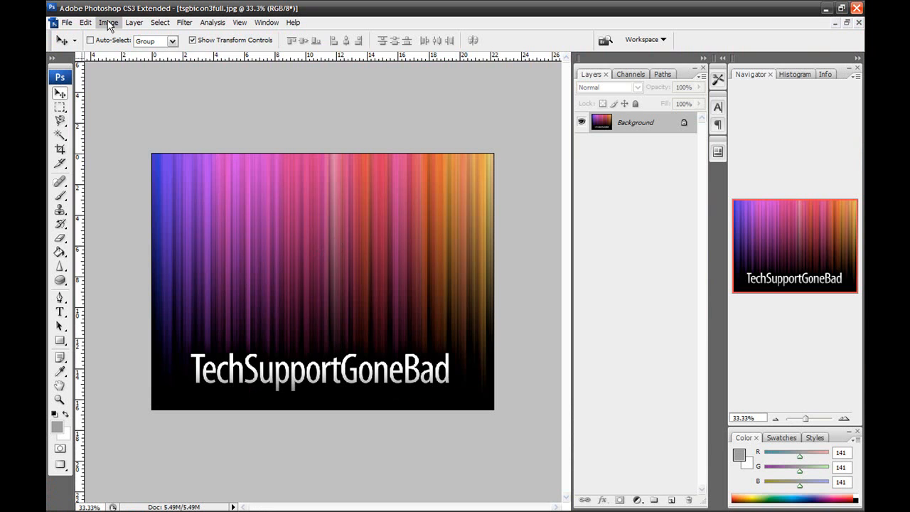
Step: Resize the wallpaper image to 500 by 500 pixels through Image Size
click(108, 22)
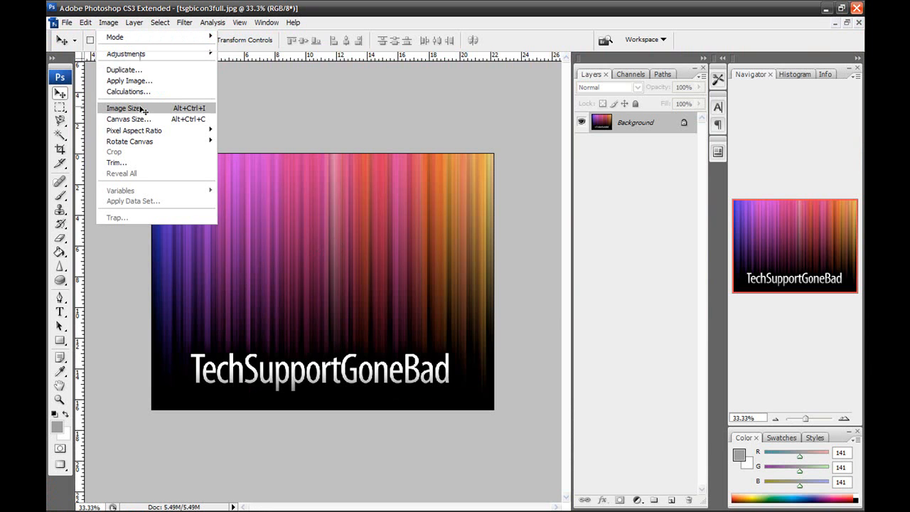
click(125, 108)
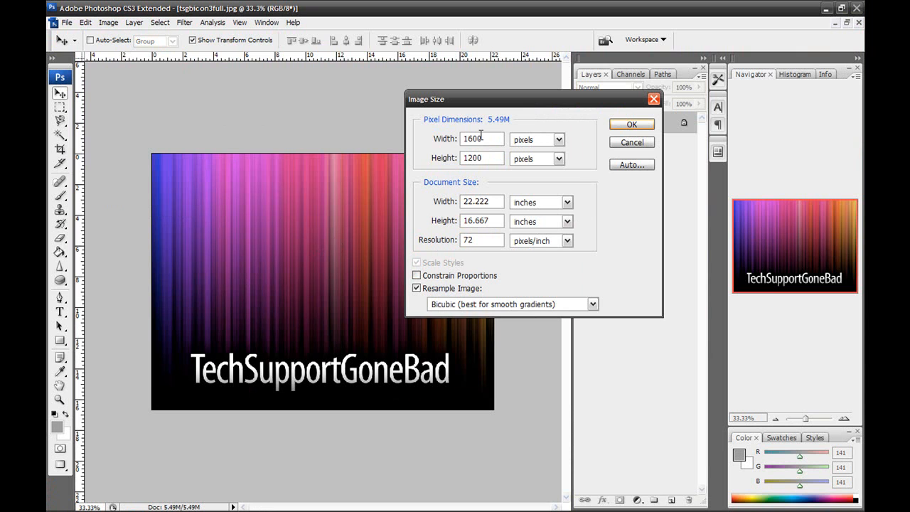
text(500)
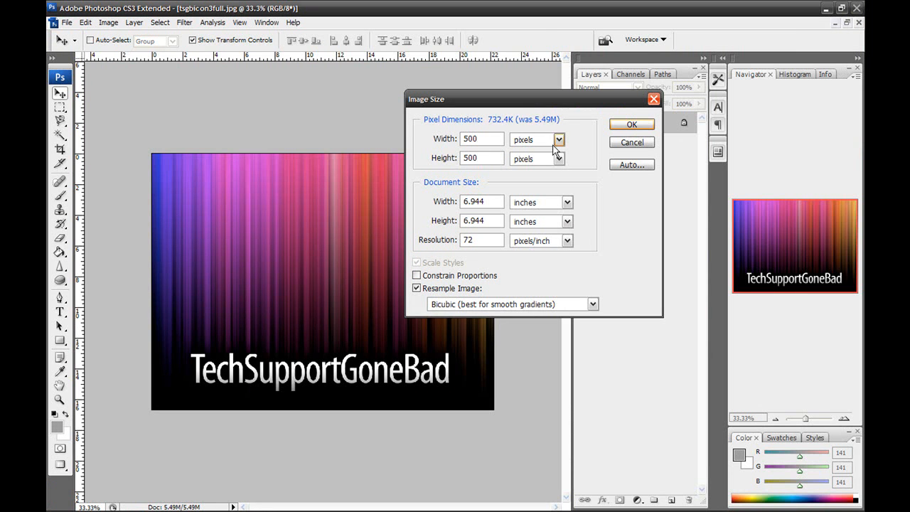
click(631, 124)
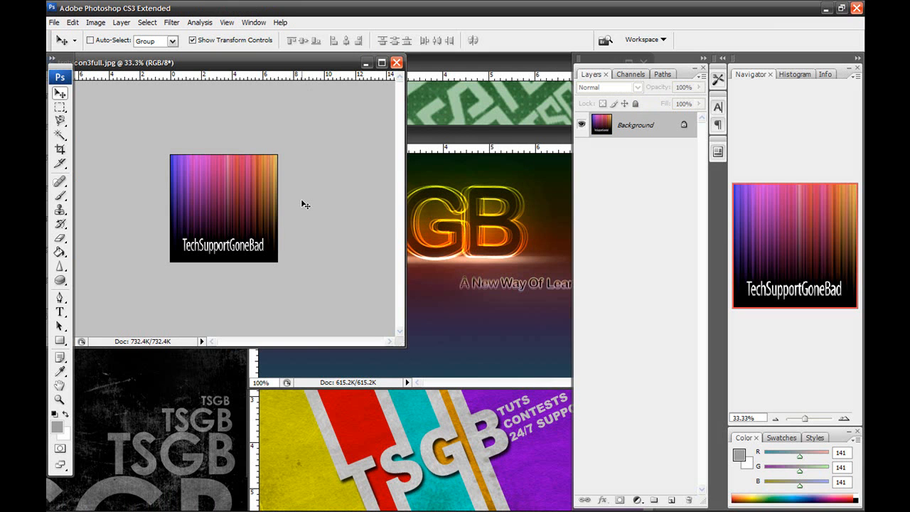
mouse_move(329, 68)
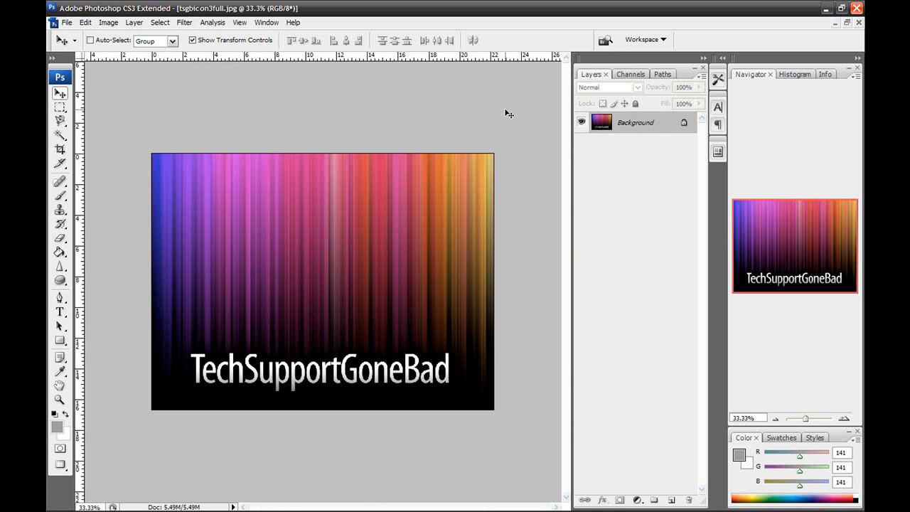
Step: Show the Actions panel from the Window menu, listing Default Actions
click(193, 40)
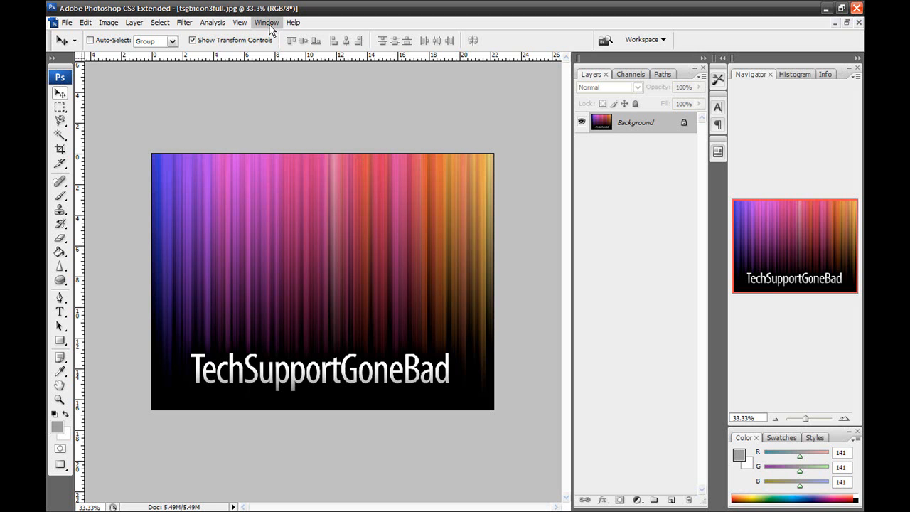
click(266, 23)
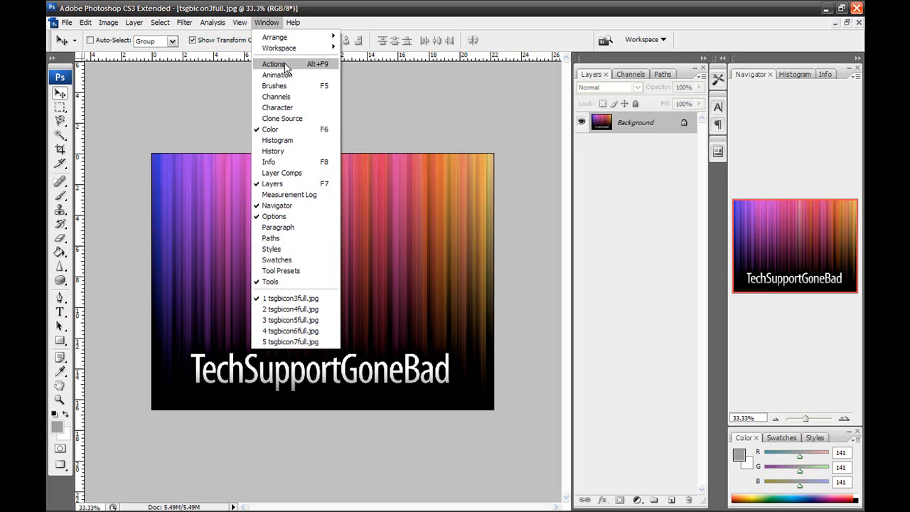
mouse_move(279, 49)
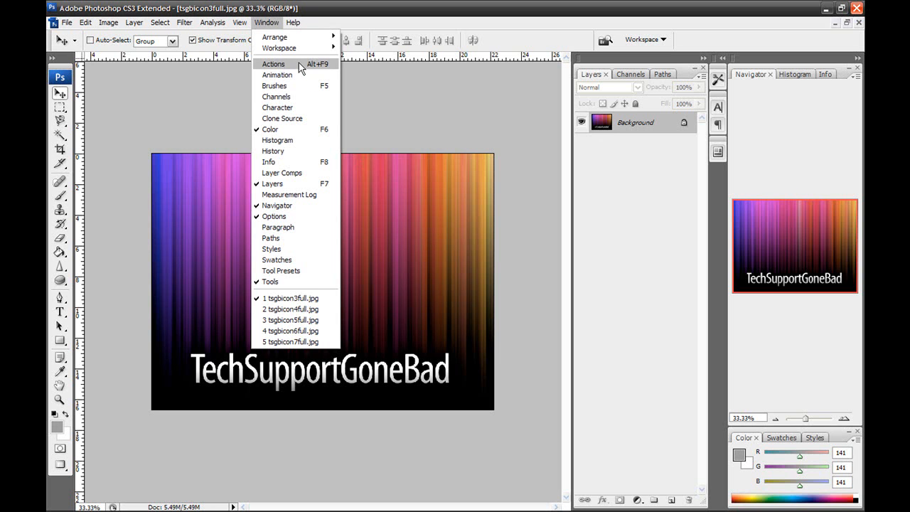
click(273, 64)
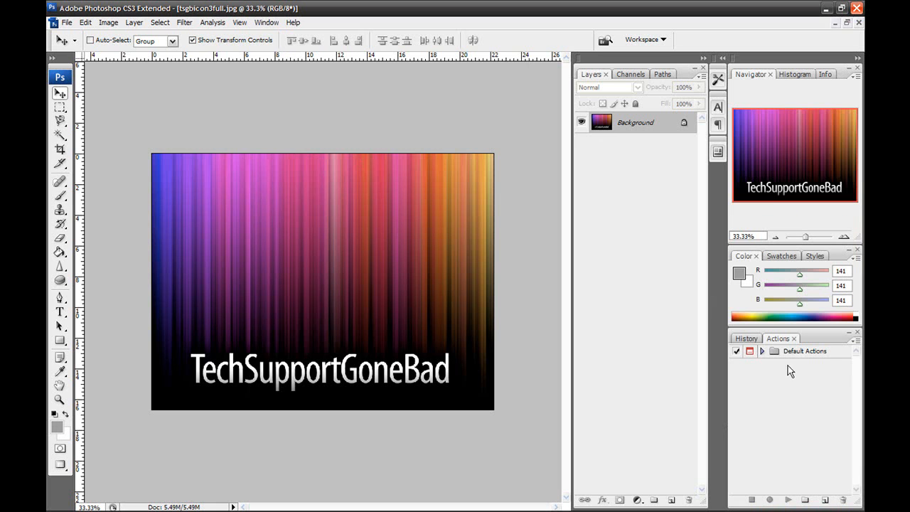
mouse_move(810, 490)
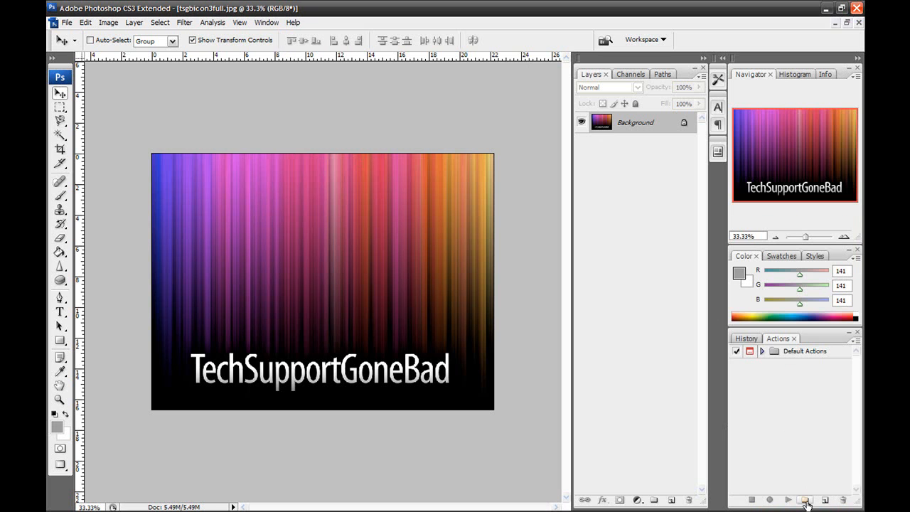
mouse_move(805, 501)
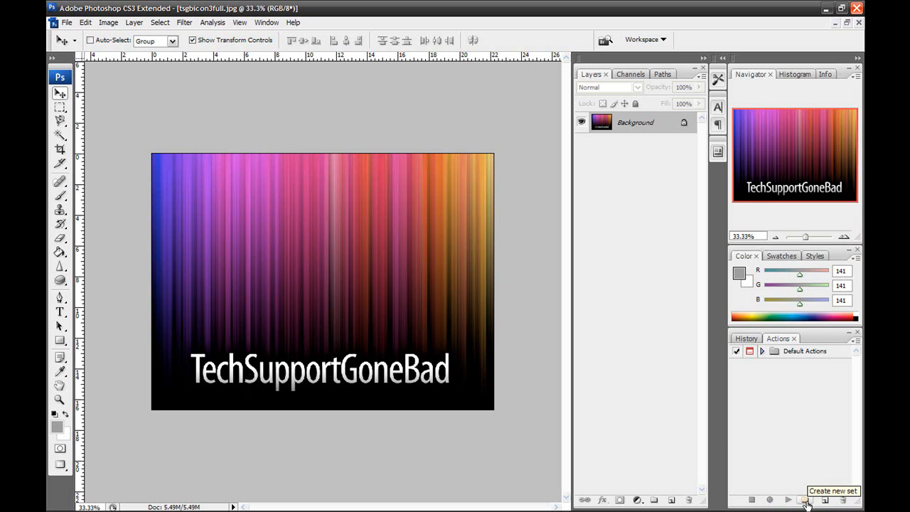
Step: Create a new action set named 'Custom Shortcut Keys' under Default Actions
click(805, 500)
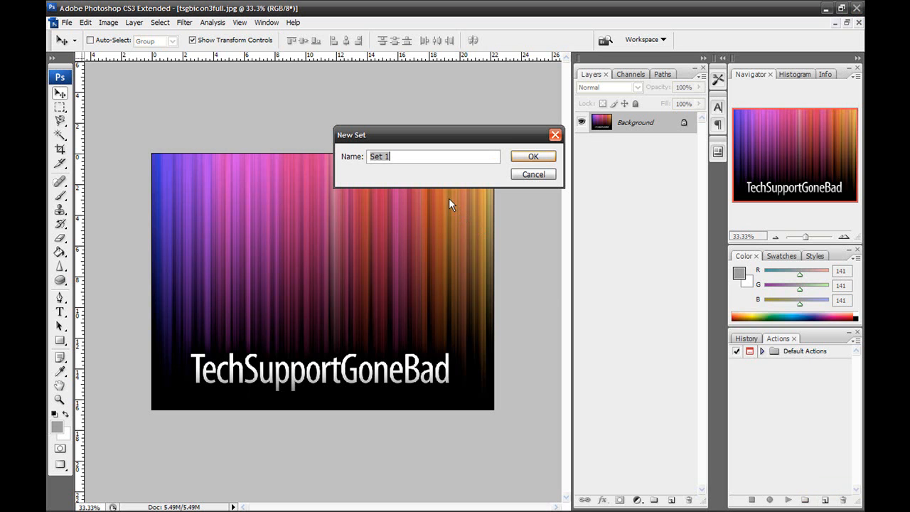
mouse_move(448, 176)
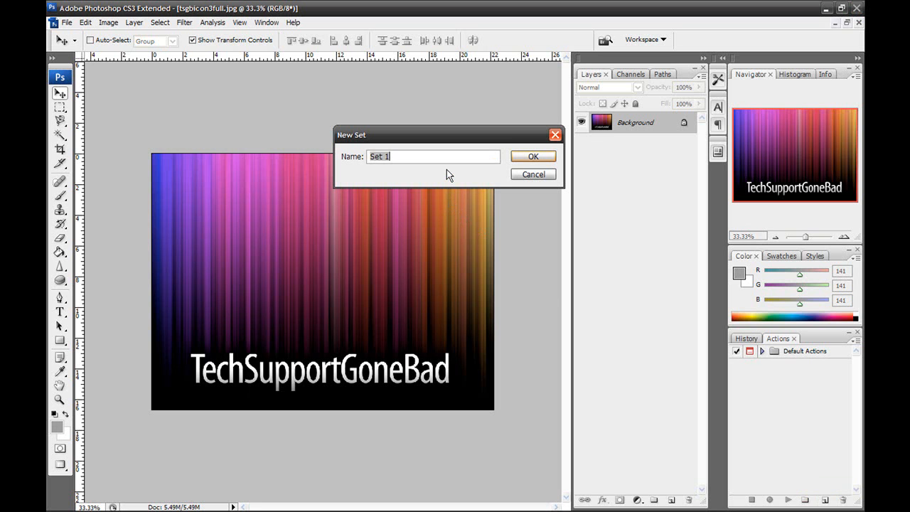
text(Custom Shortcu)
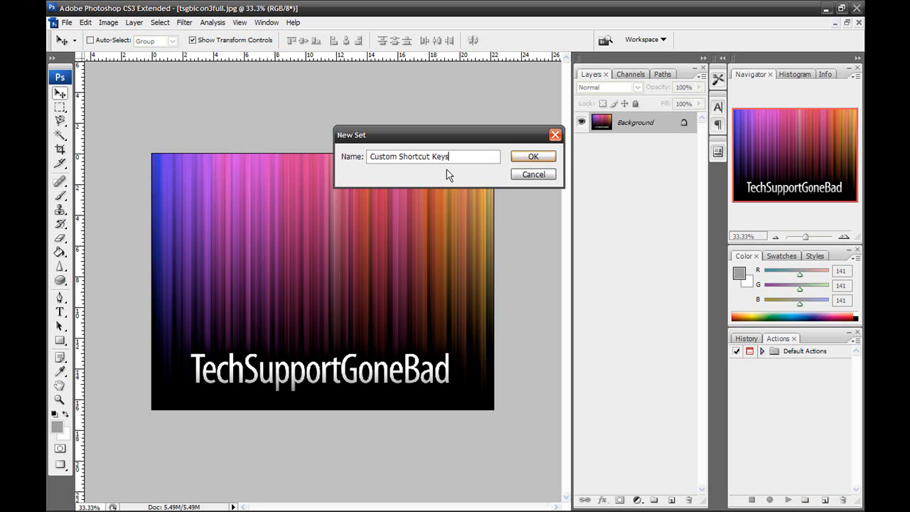
click(532, 156)
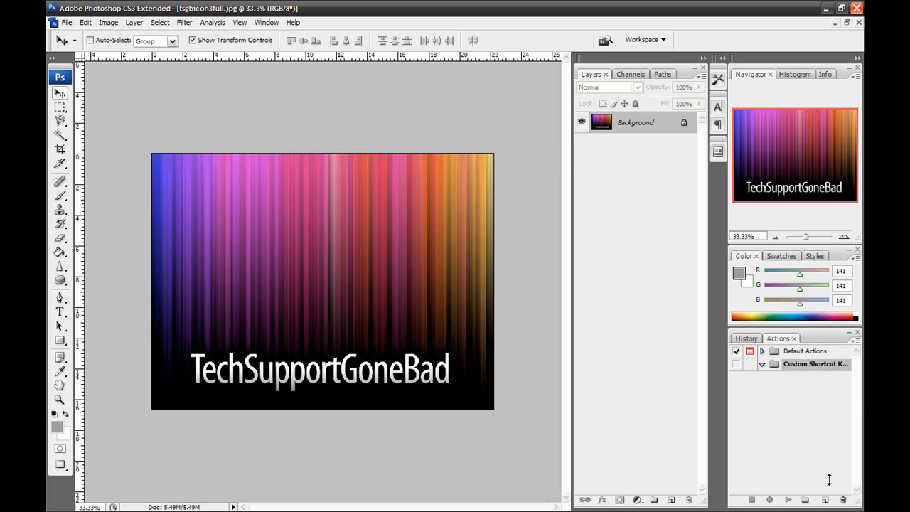
mouse_move(824, 501)
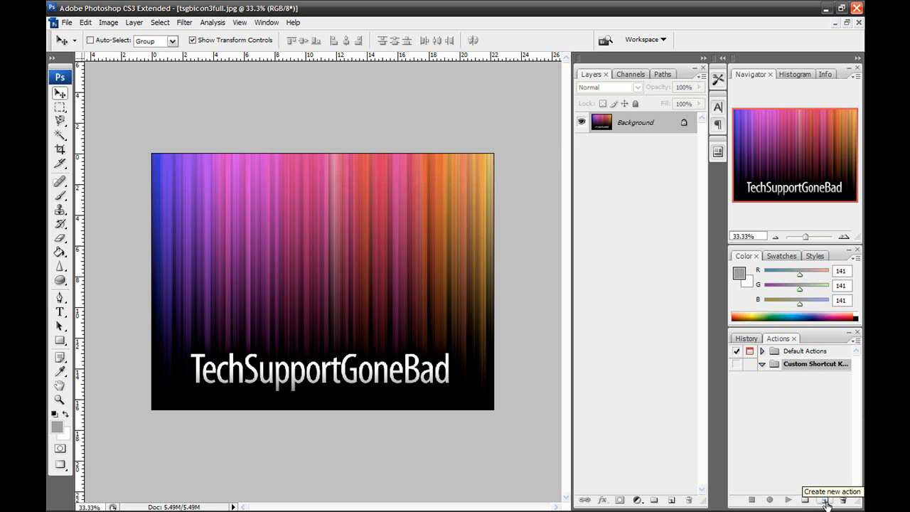
Step: Start a new action named 'Resize Image-500 Px' in the Custom Shortcut Keys set
click(826, 500)
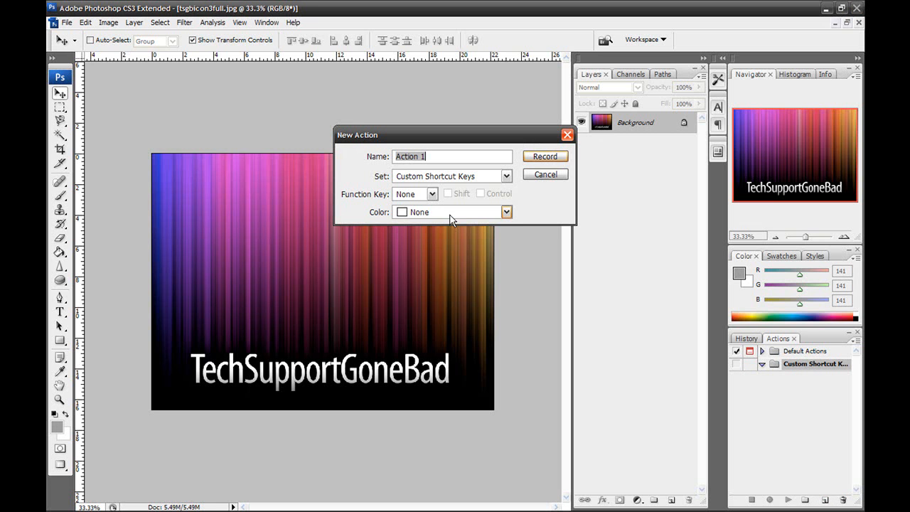
text(Resize Image)
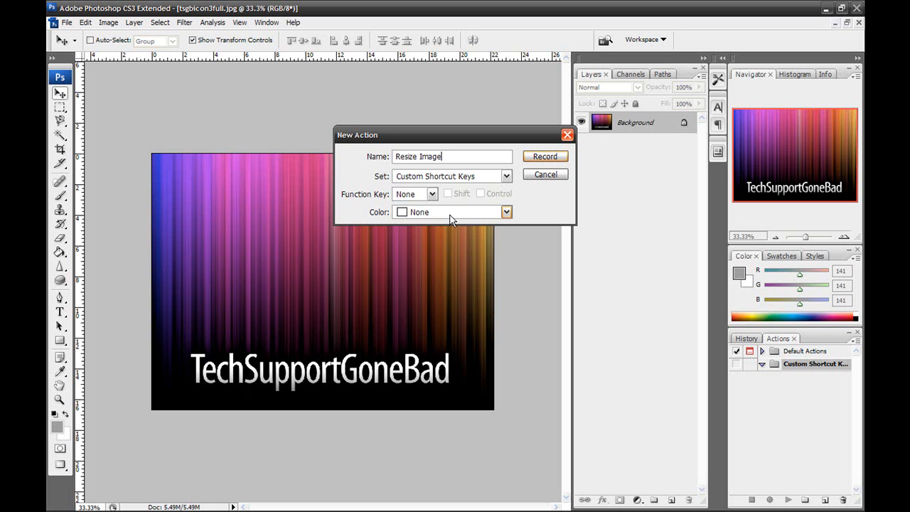
text(-500 Px)
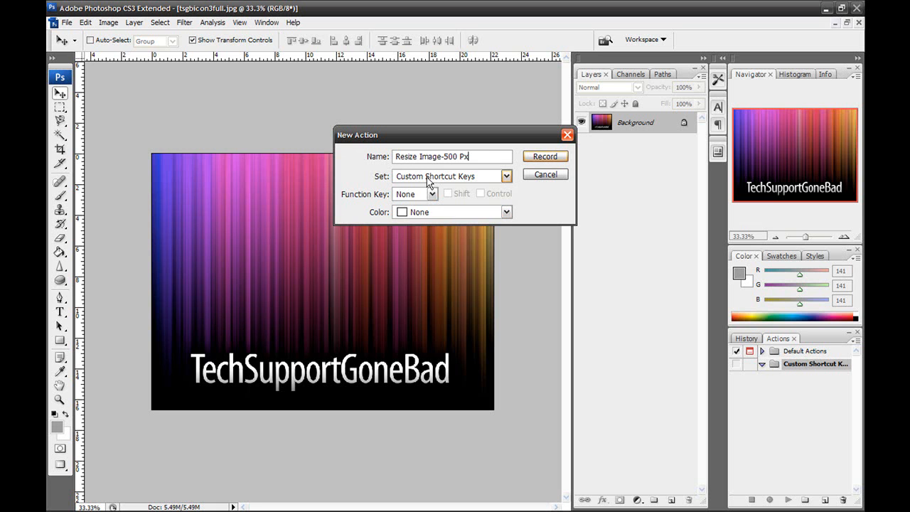
click(506, 176)
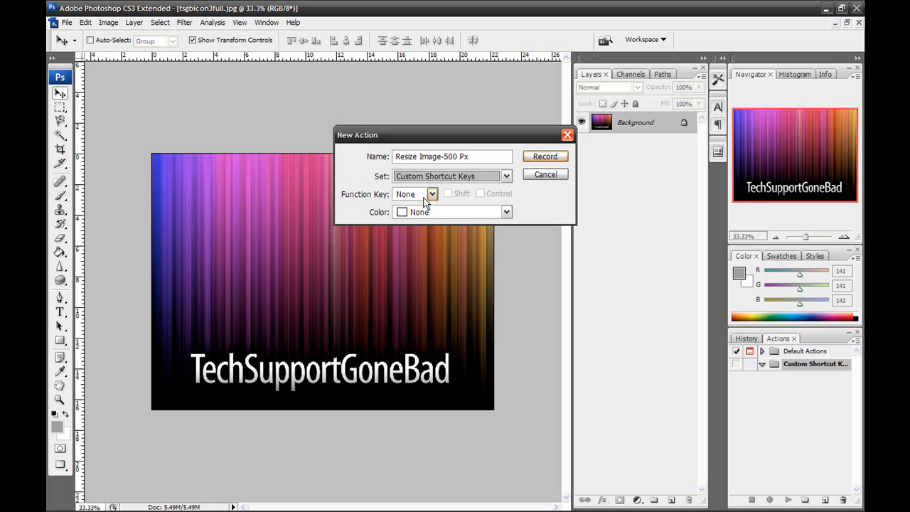
Step: Assign F2 as the shortcut without the Control modifier and leave colour None
click(432, 193)
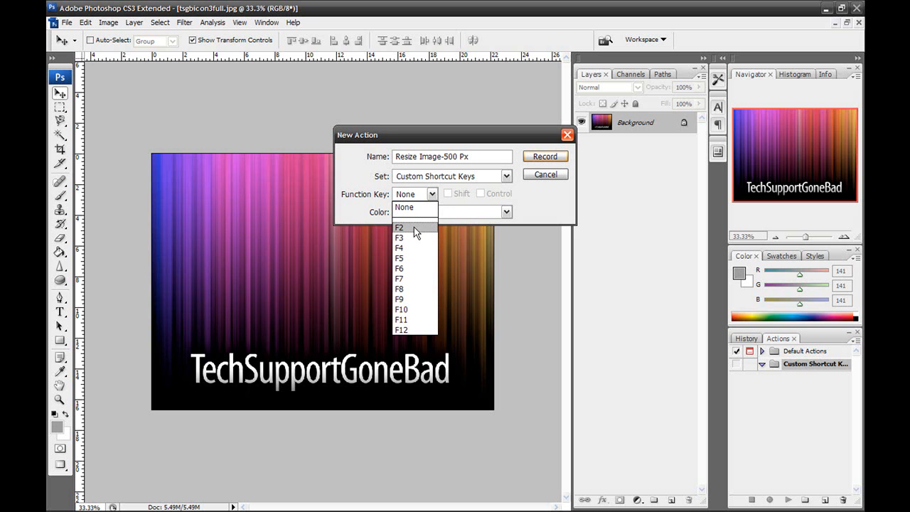
mouse_move(404, 310)
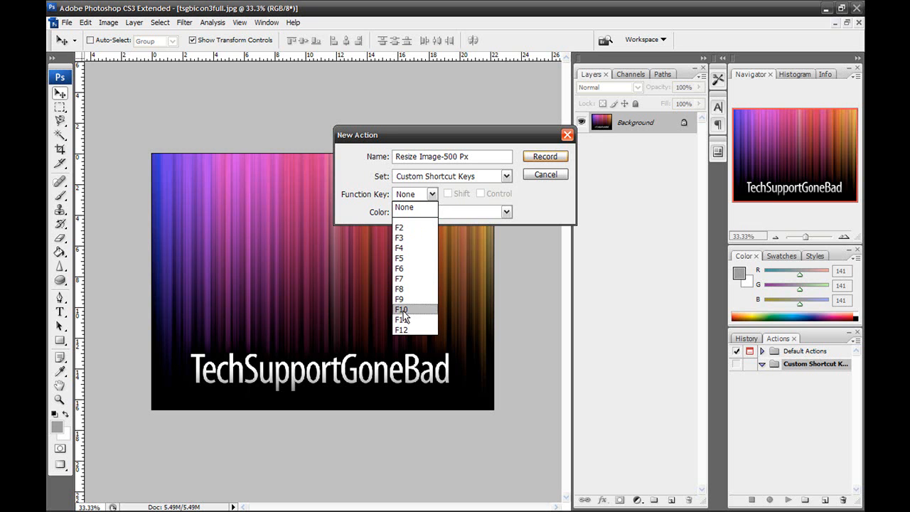
click(398, 228)
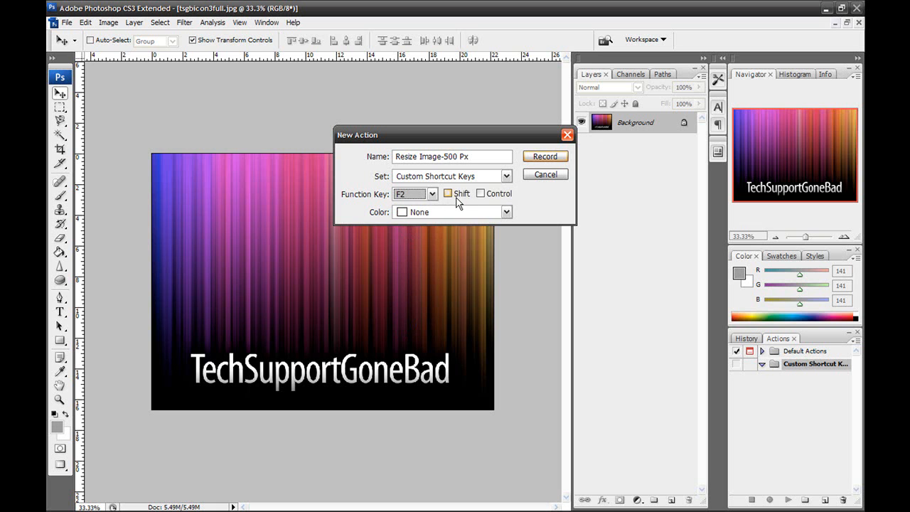
click(480, 193)
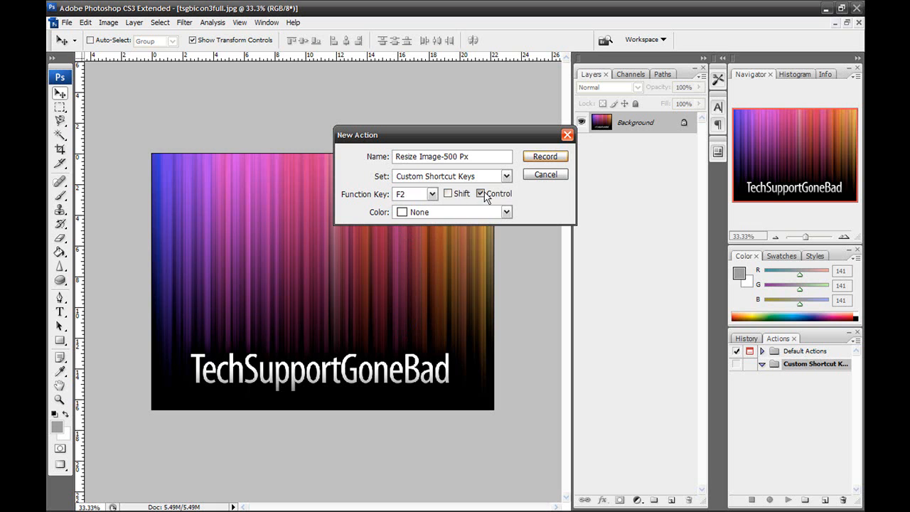
click(481, 194)
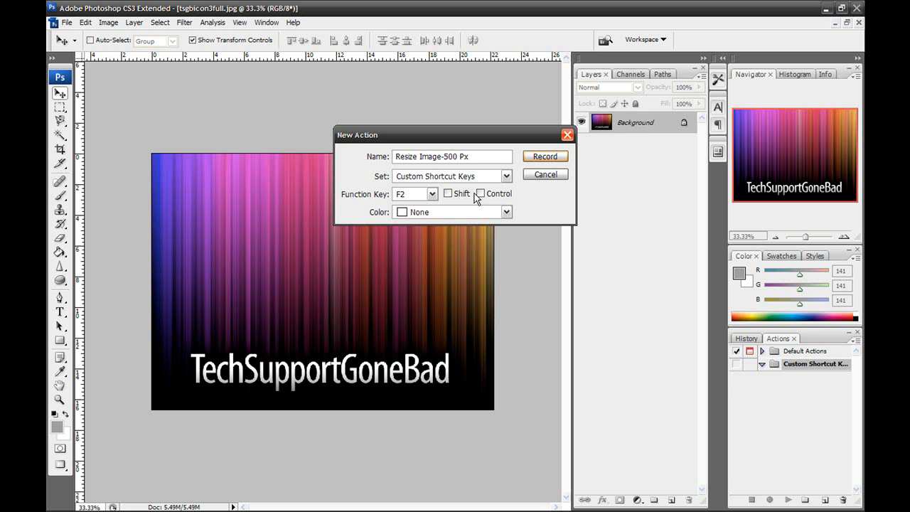
mouse_move(378, 197)
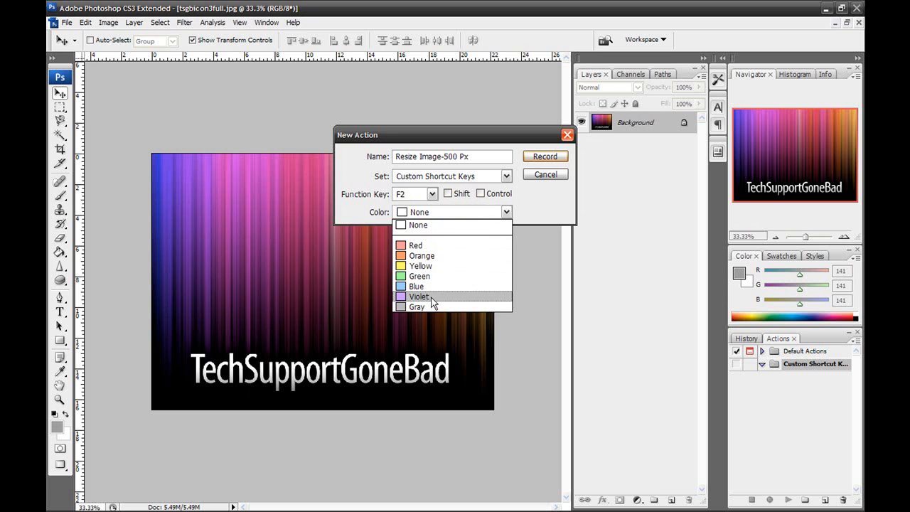
mouse_move(420, 255)
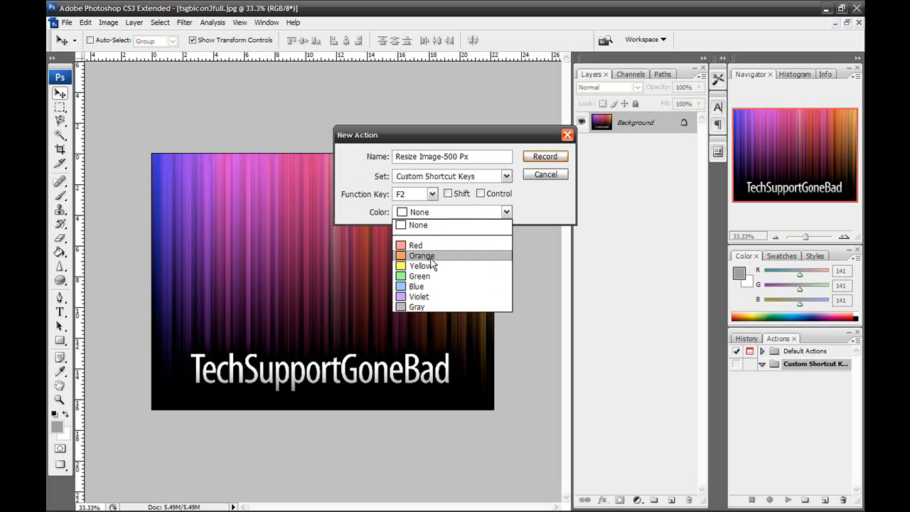
click(418, 225)
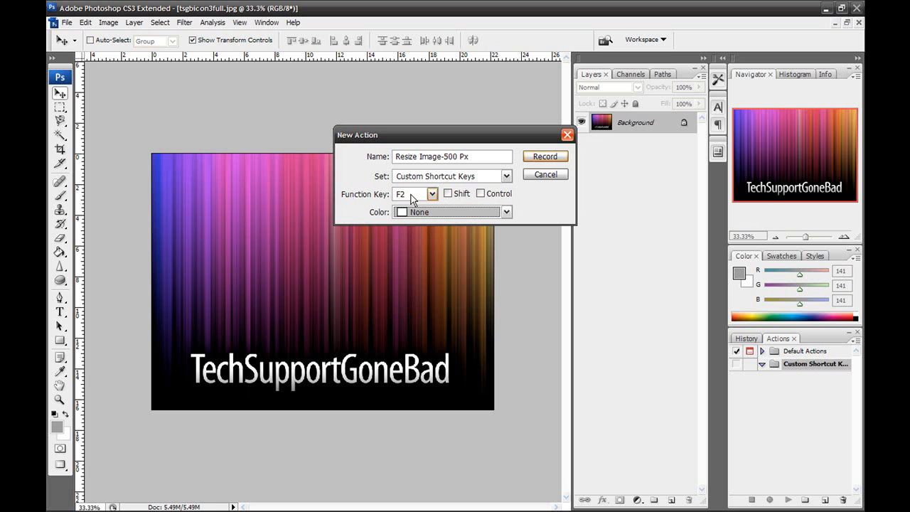
mouse_move(463, 147)
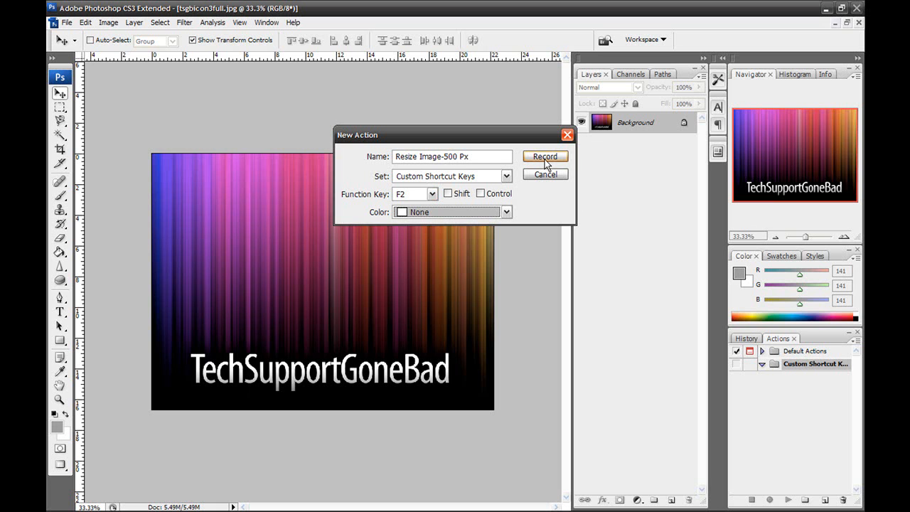
Step: Record the action, resizing the image to 500 by 500 pixels via Image Size
click(544, 157)
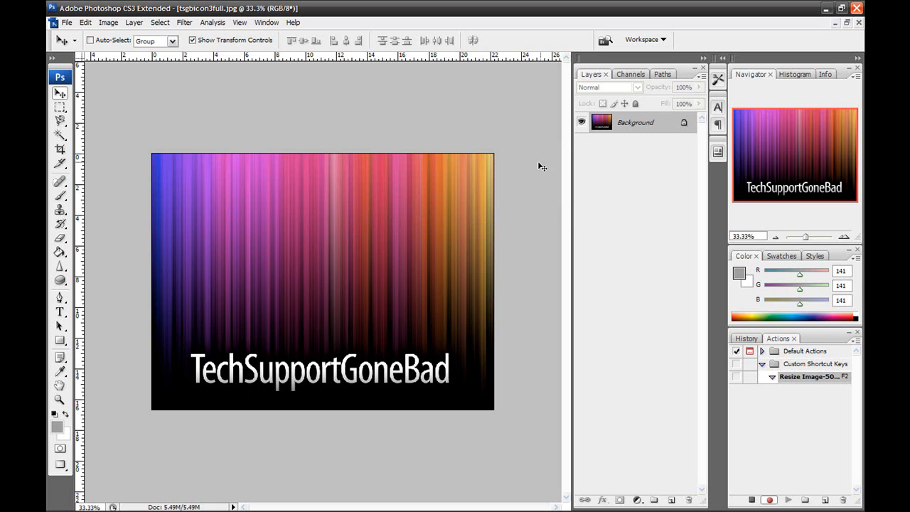
click(108, 23)
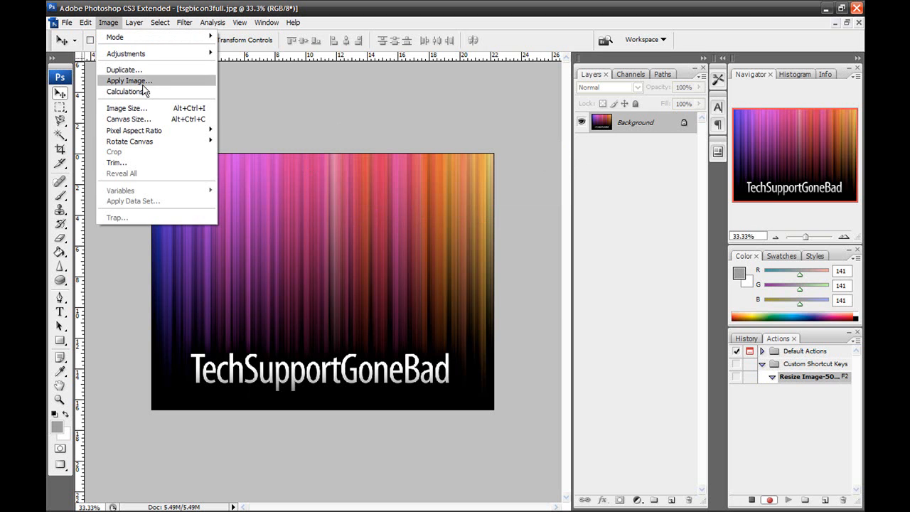
click(125, 108)
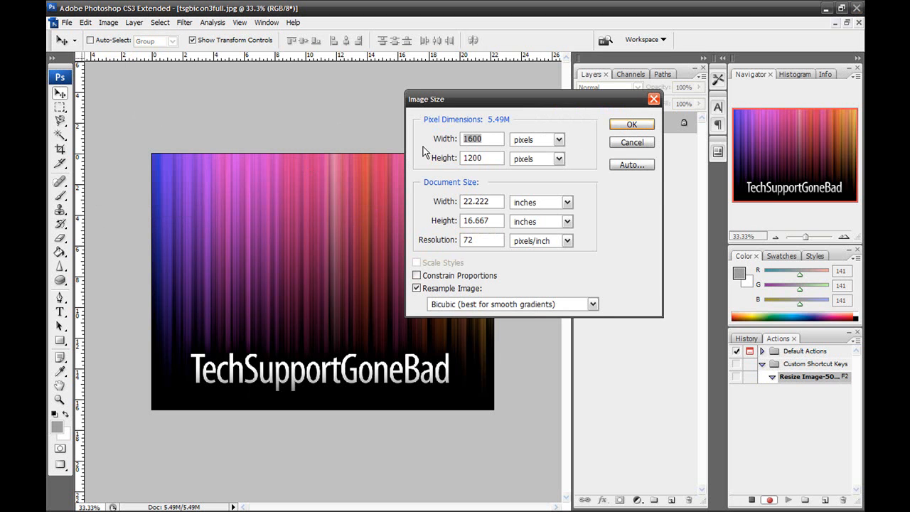
text(500)
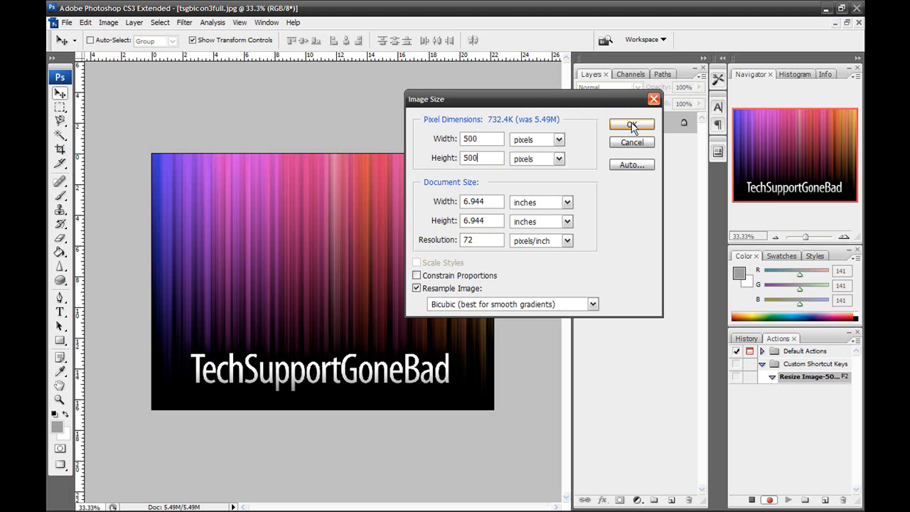
click(631, 124)
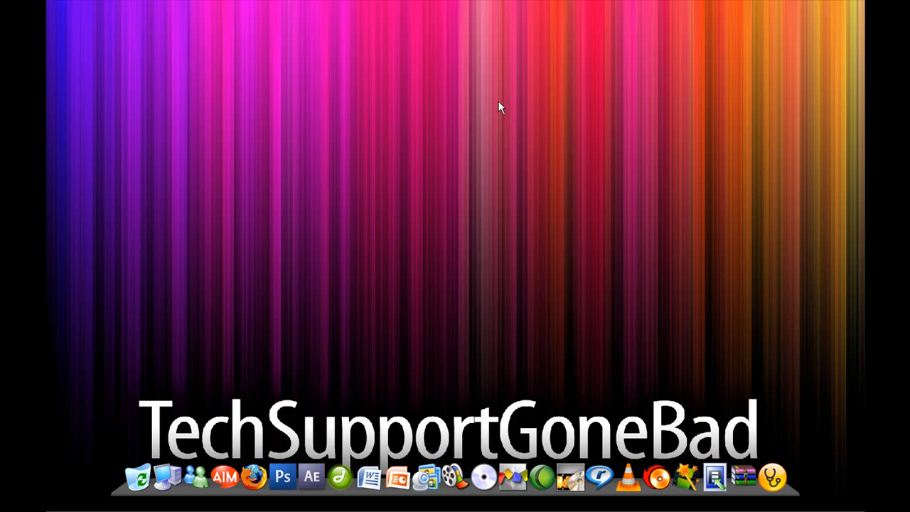
mouse_move(494, 142)
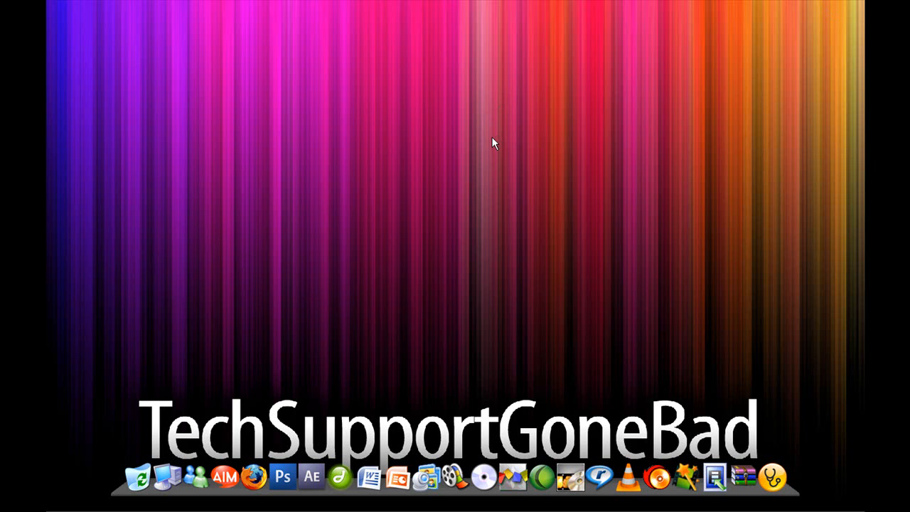
mouse_move(477, 182)
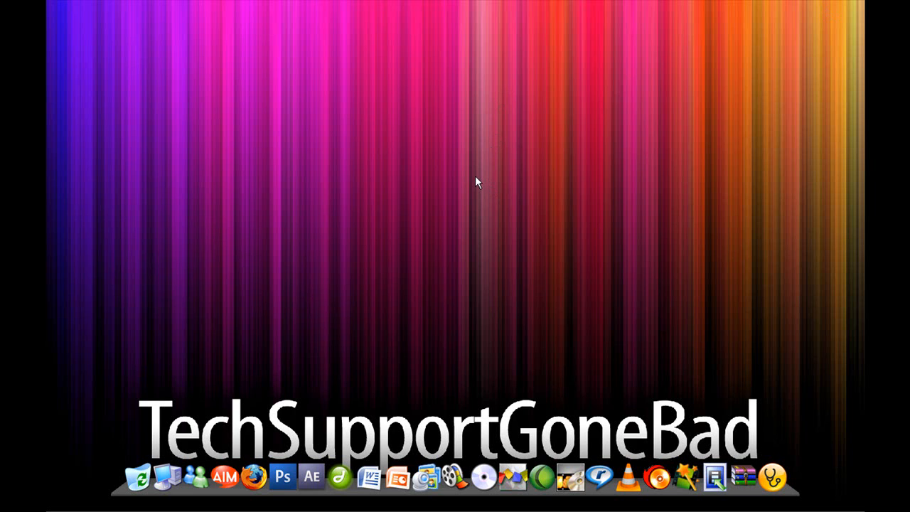